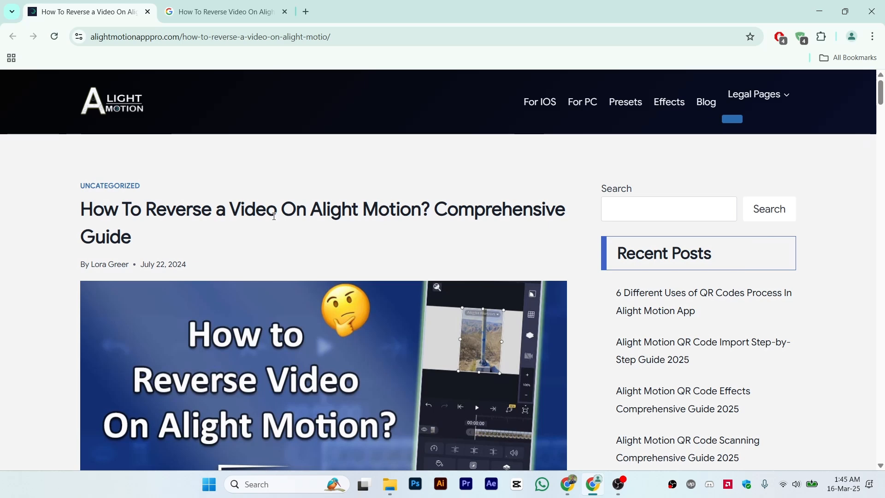
mouse_move(404, 211)
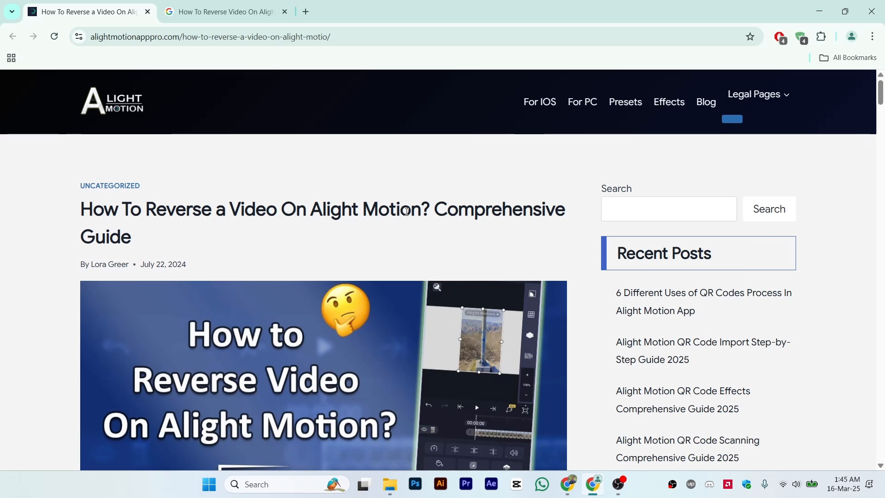
Scroll to the 'Import your video clip' step and highlight its Import or drag-and-drop sentence.
scroll("down", 3)
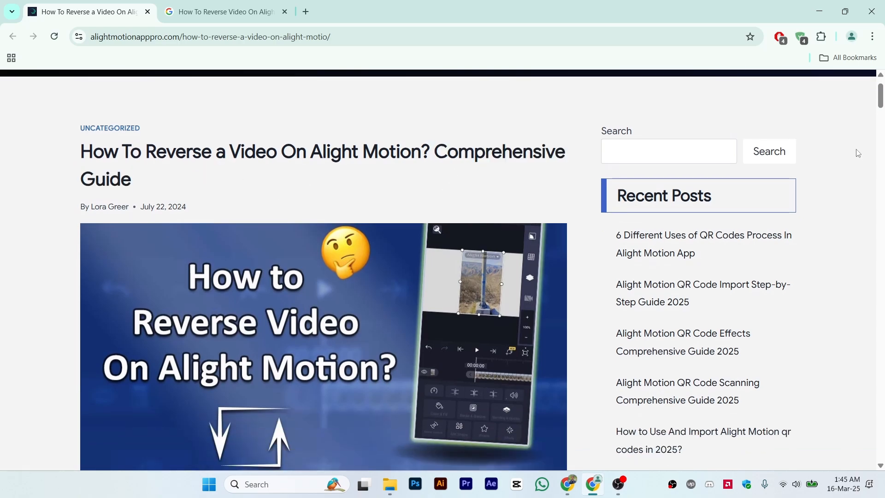
scroll("down", 3)
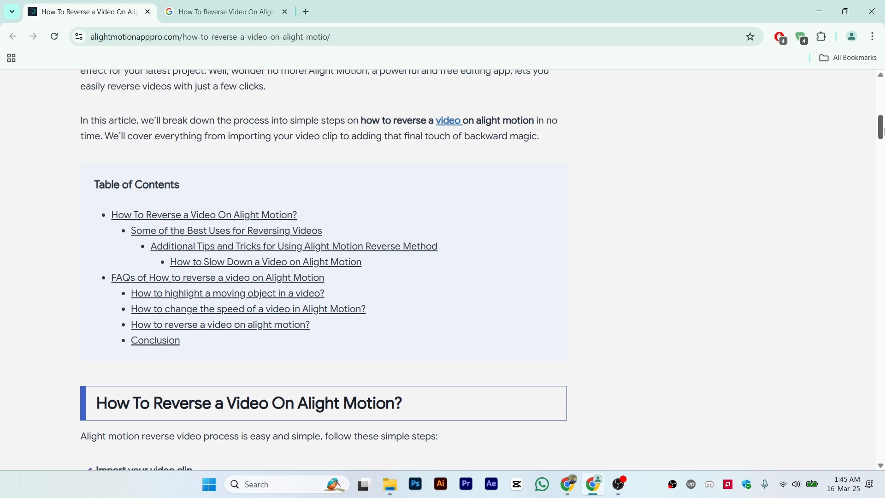
scroll("down", 3)
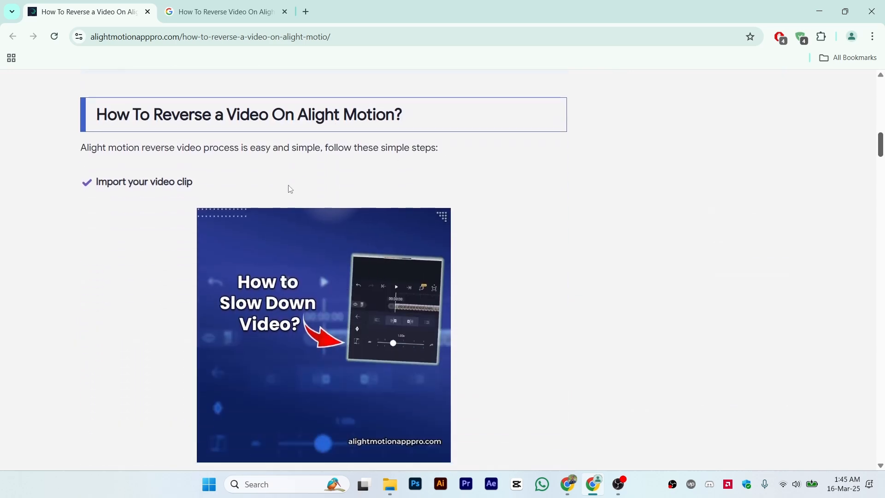
scroll("down", 3)
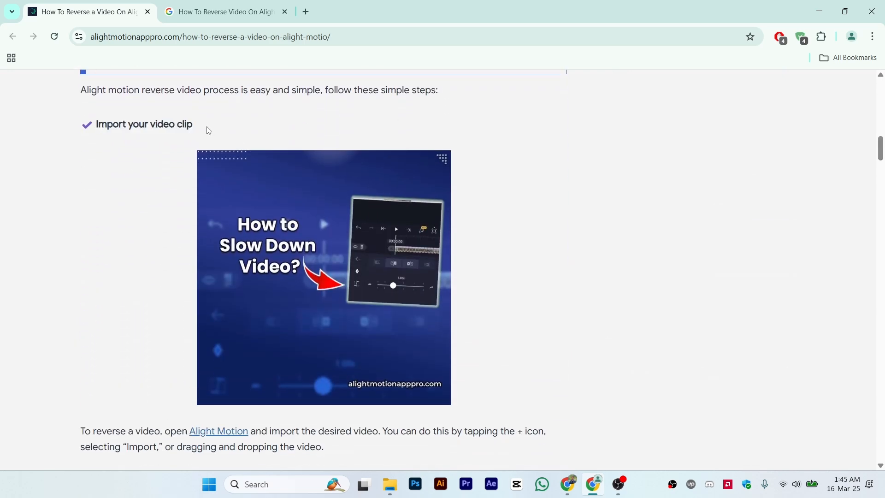
scroll("down", 3)
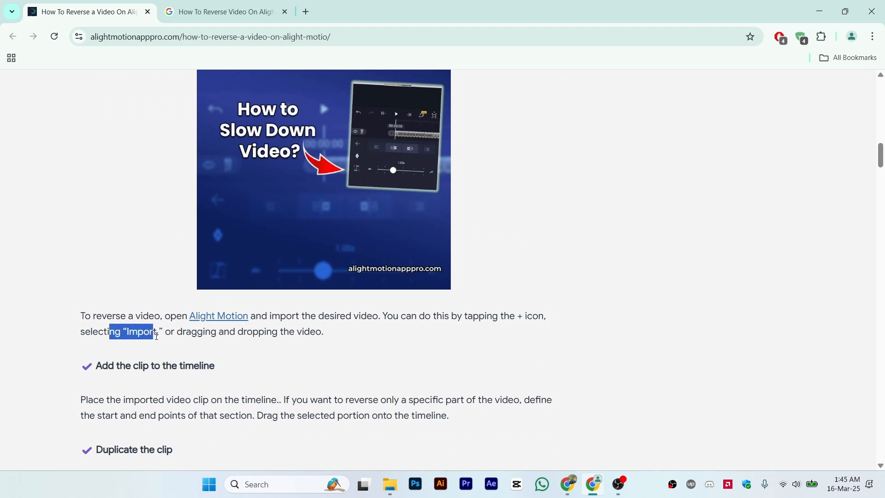
left_click_drag(157, 331, 310, 331)
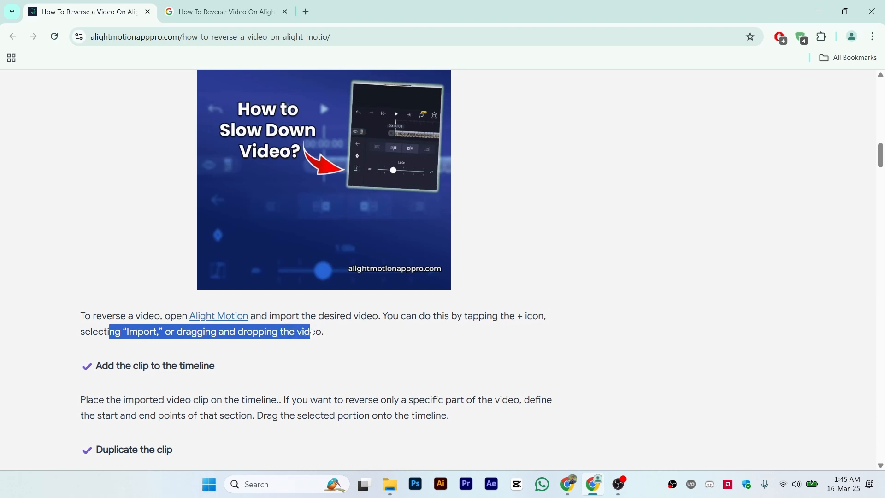
mouse_move(428, 179)
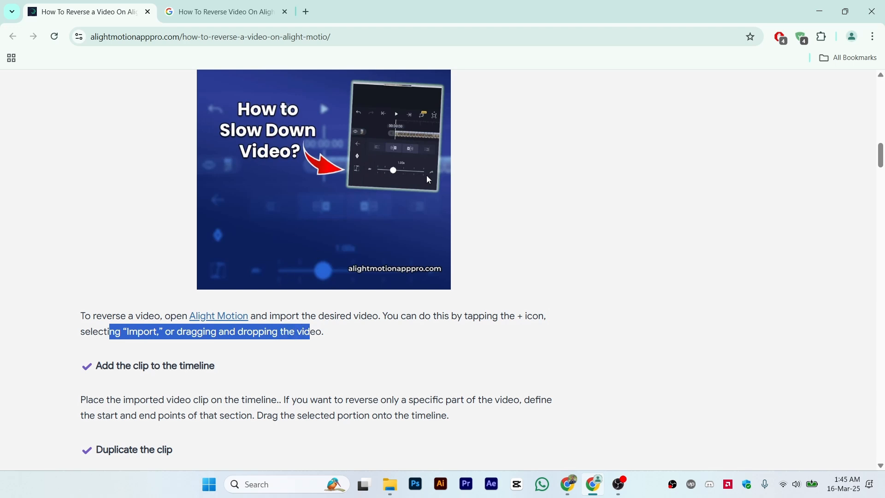
mouse_move(331, 261)
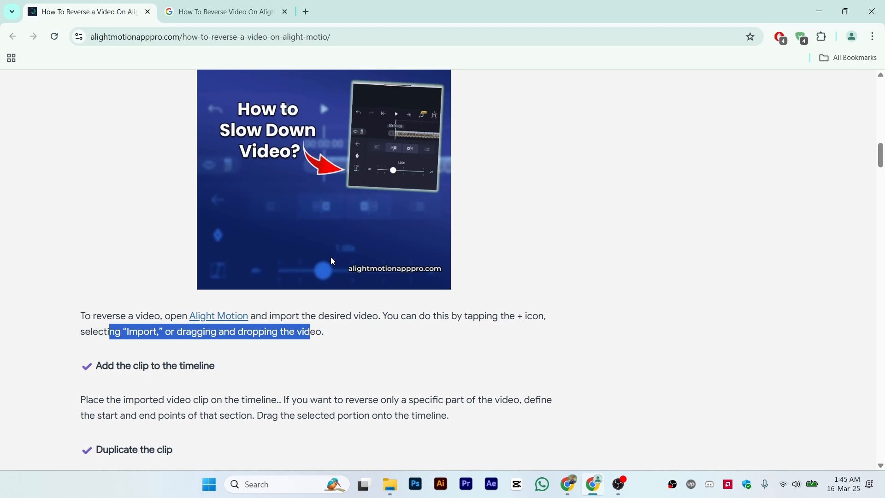
scroll("down", 3)
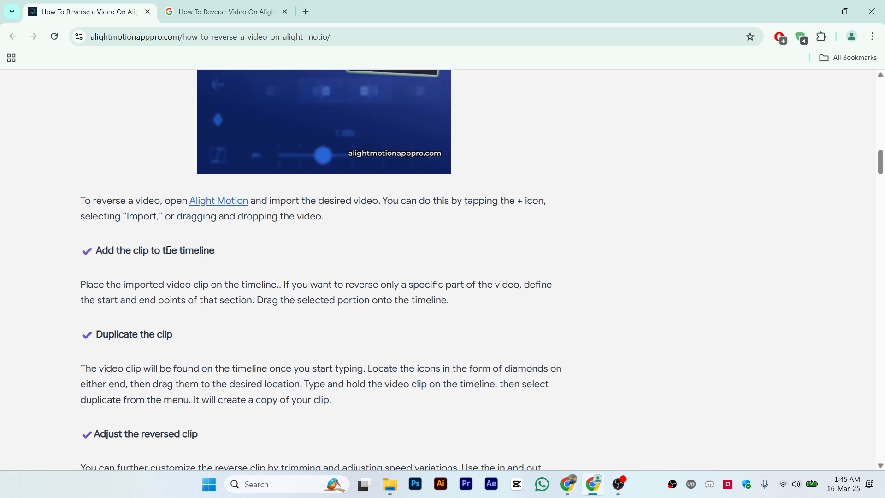
mouse_move(245, 289)
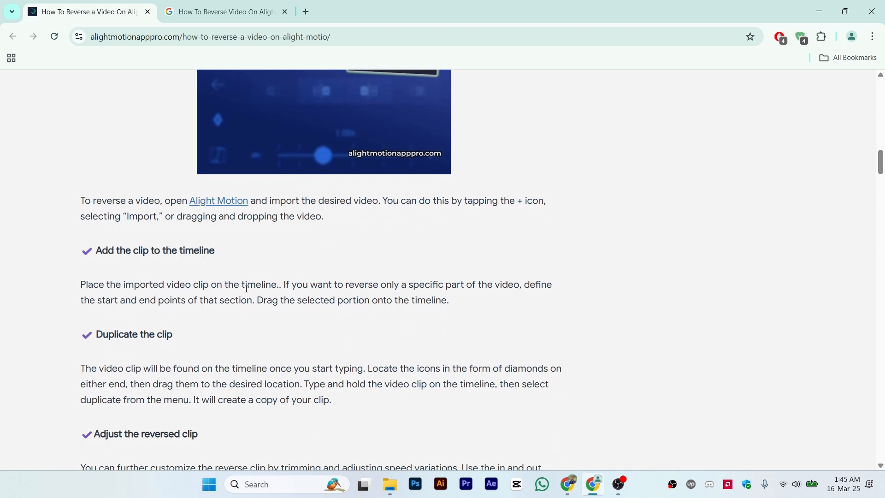
Highlight the phrases about reversing only a part and defining start and end points.
left_click_drag(333, 284, 430, 284)
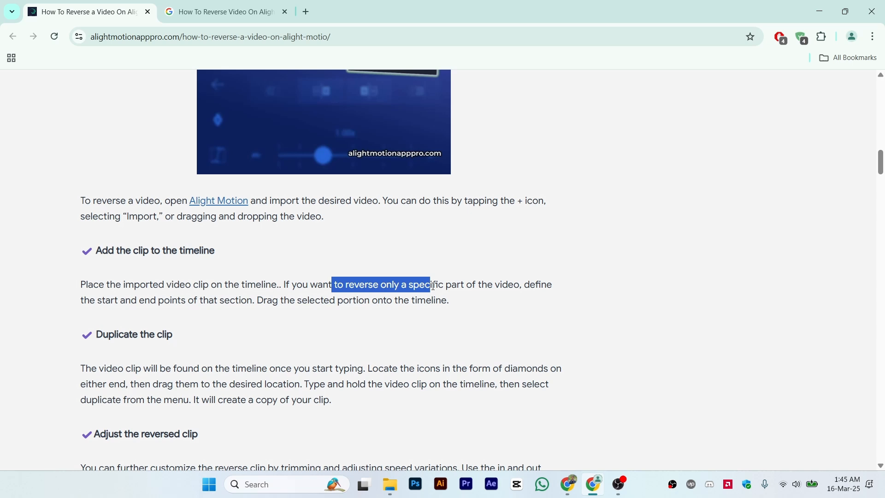
left_click_drag(429, 284, 449, 299)
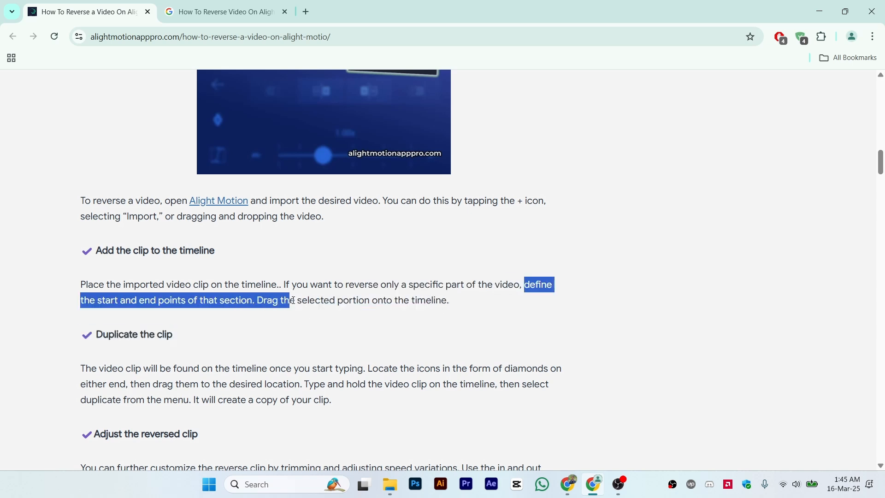
left_click_drag(290, 300, 446, 300)
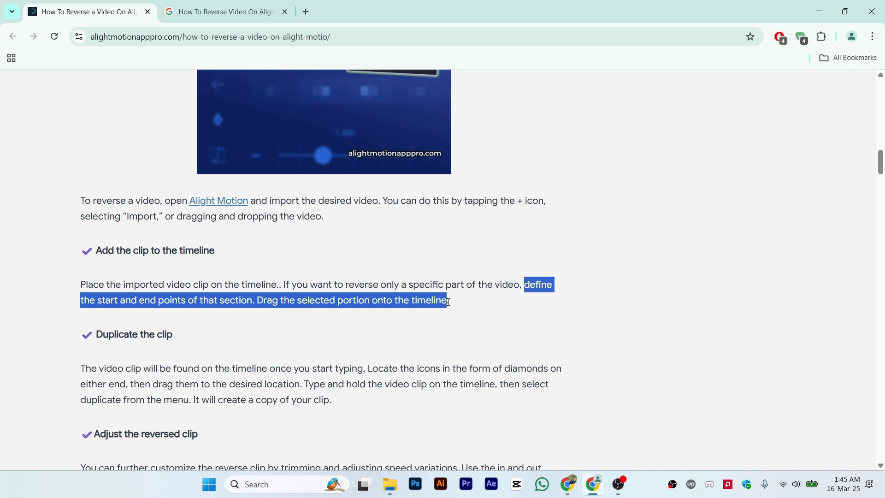
scroll("down", 3)
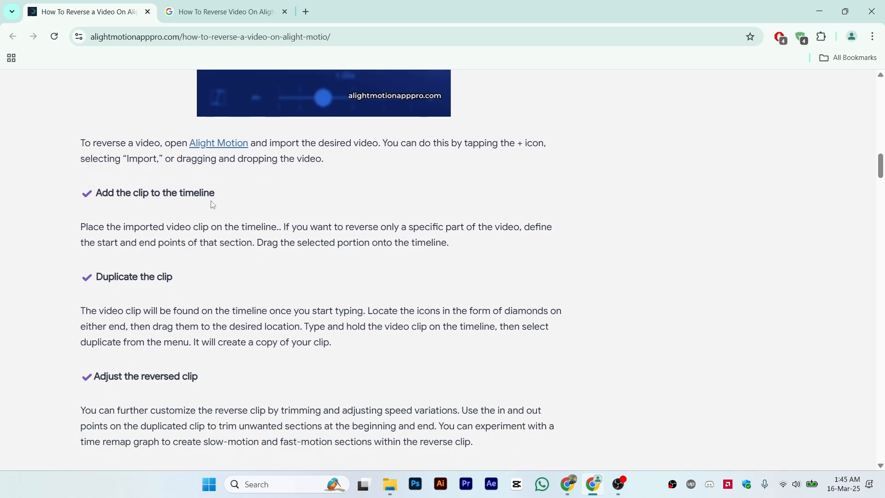
Highlight the 'Locate the icons…' diamond-icons sentence under Duplicate the clip, then read onward.
scroll("down", 3)
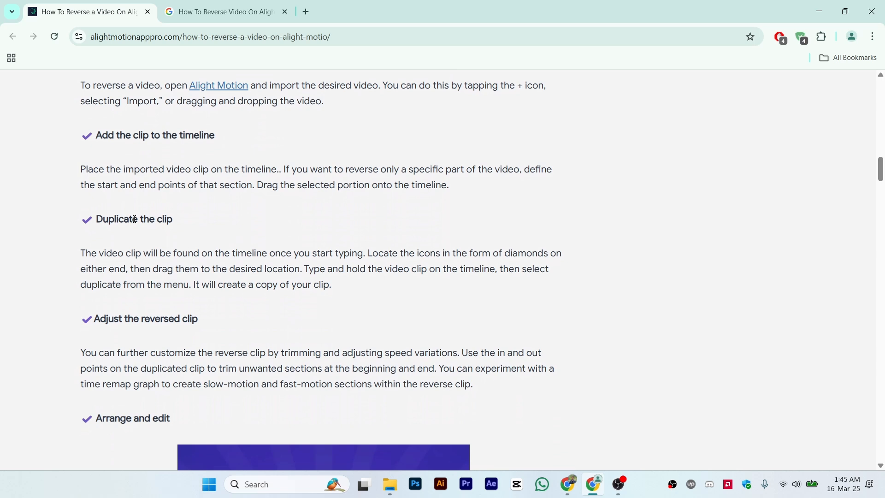
mouse_move(237, 264)
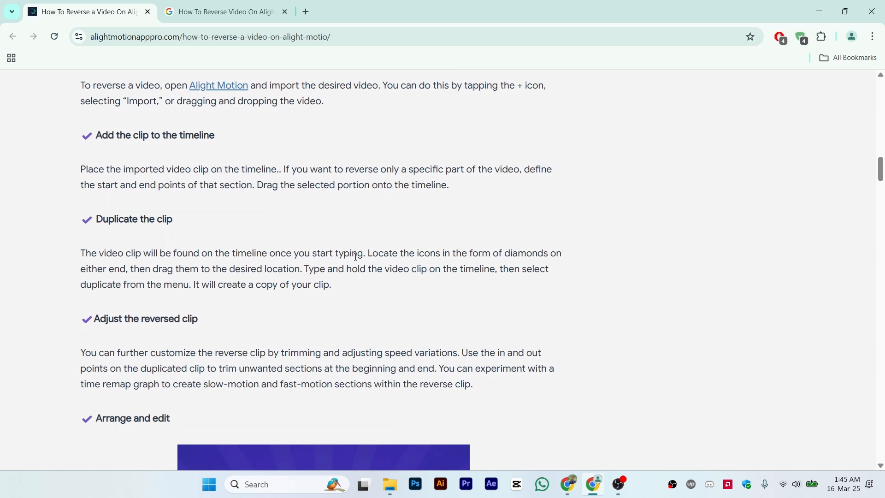
left_click_drag(368, 253, 451, 253)
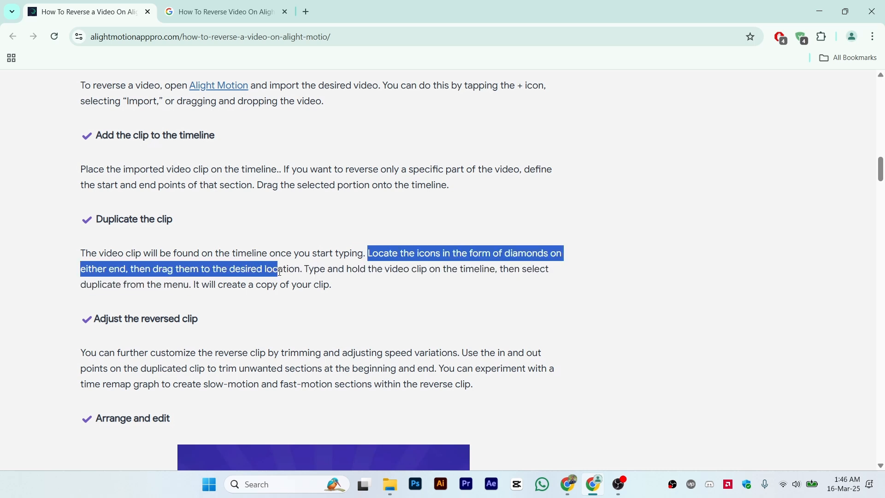
scroll("down", 3)
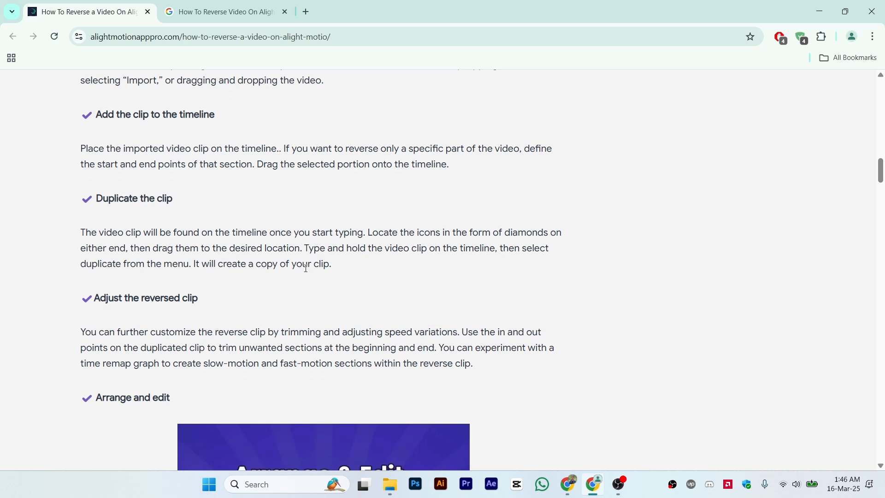
scroll("down", 3)
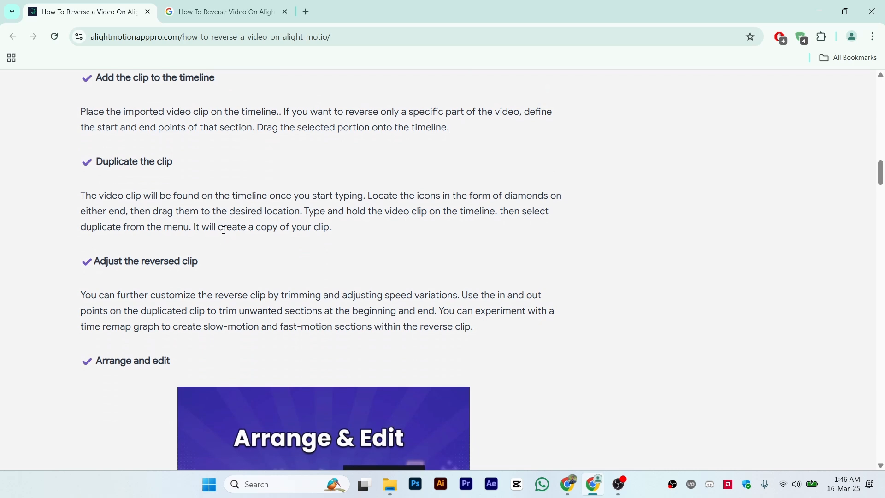
Scroll past the Adjust the reversed clip paragraph to the Arrange & Edit image.
scroll("down", 3)
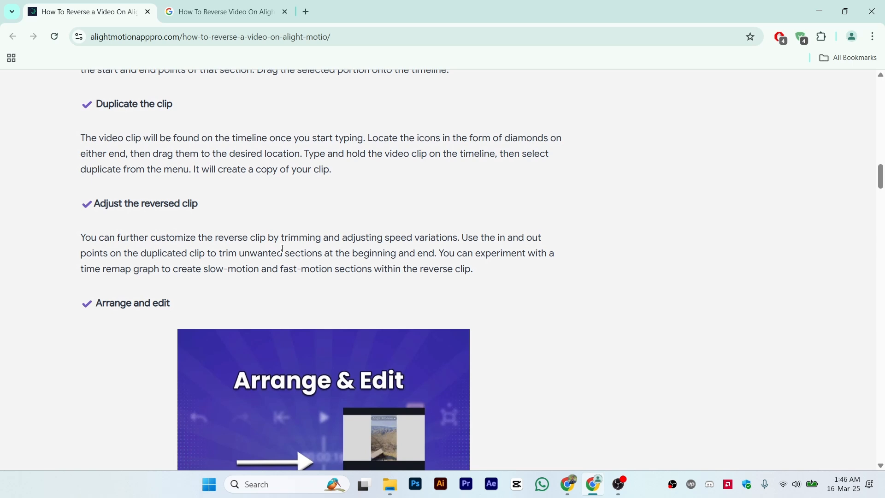
mouse_move(435, 242)
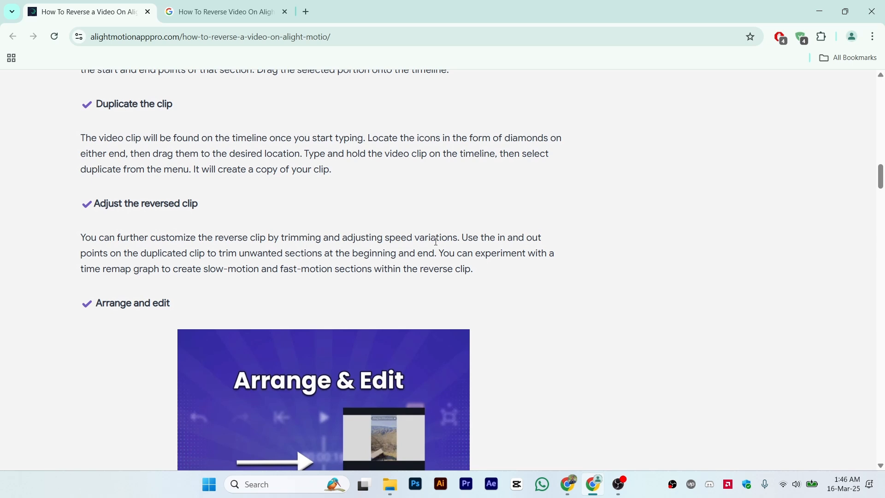
mouse_move(518, 239)
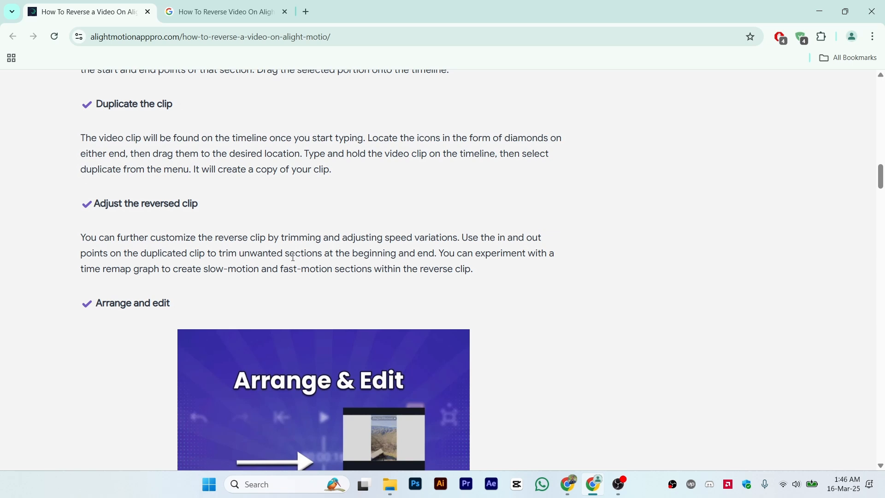
mouse_move(473, 257)
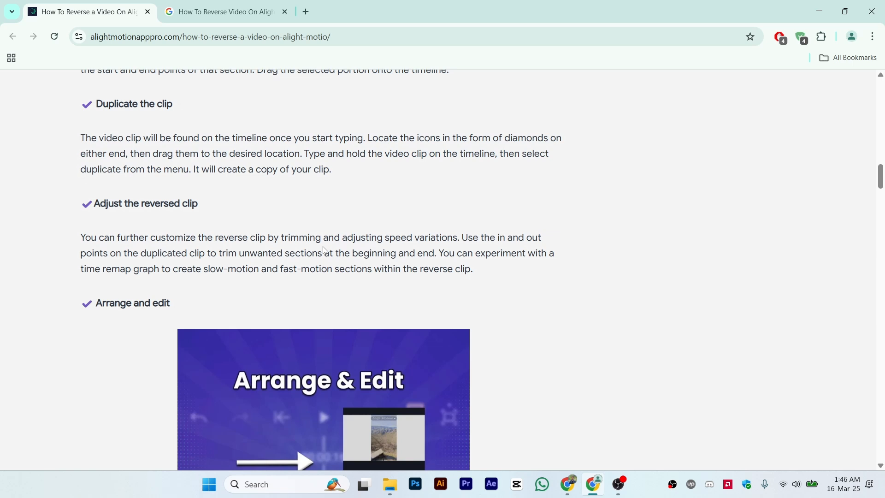
scroll("down", 3)
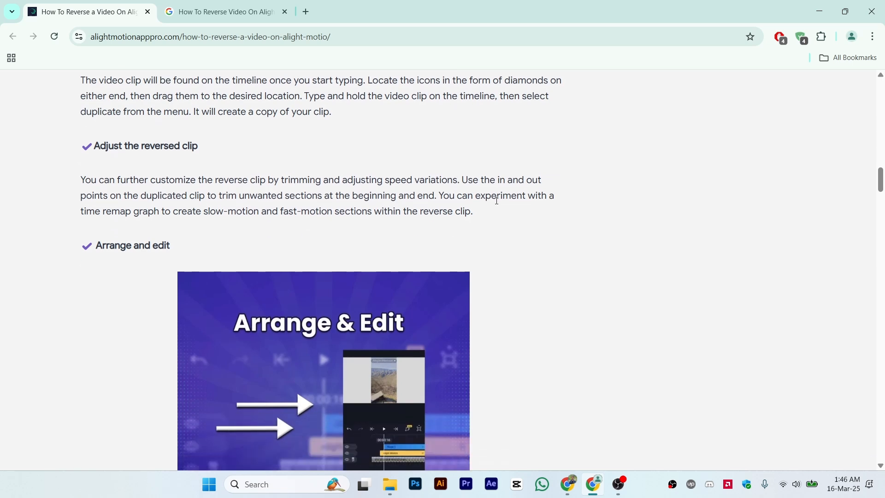
Scroll to the Best Uses section, double-click in its text, then scroll back up.
scroll("down", 3)
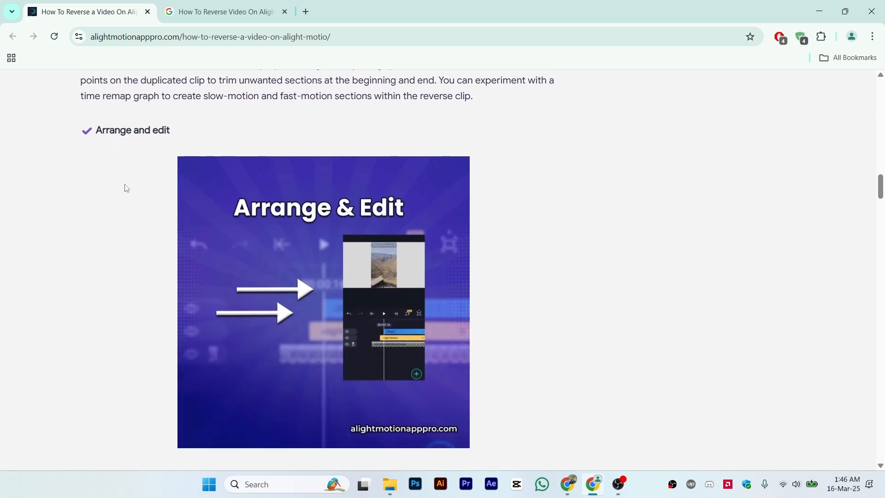
scroll("down", 3)
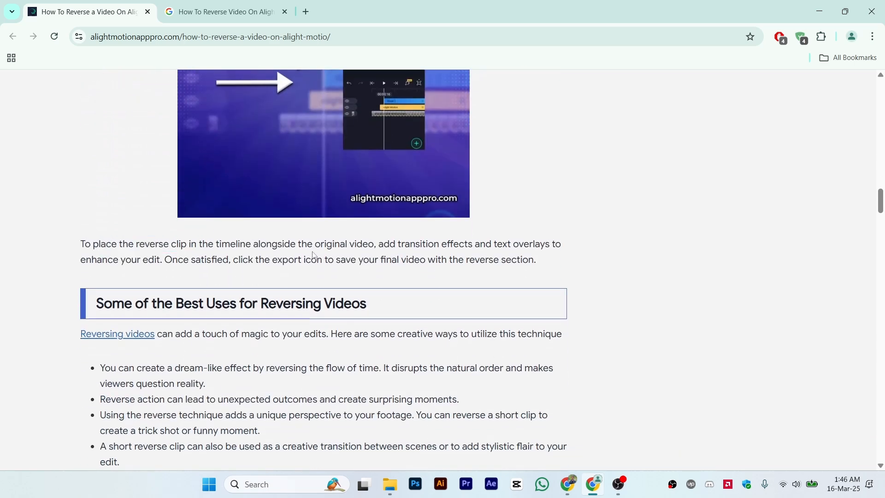
double_click(413, 244)
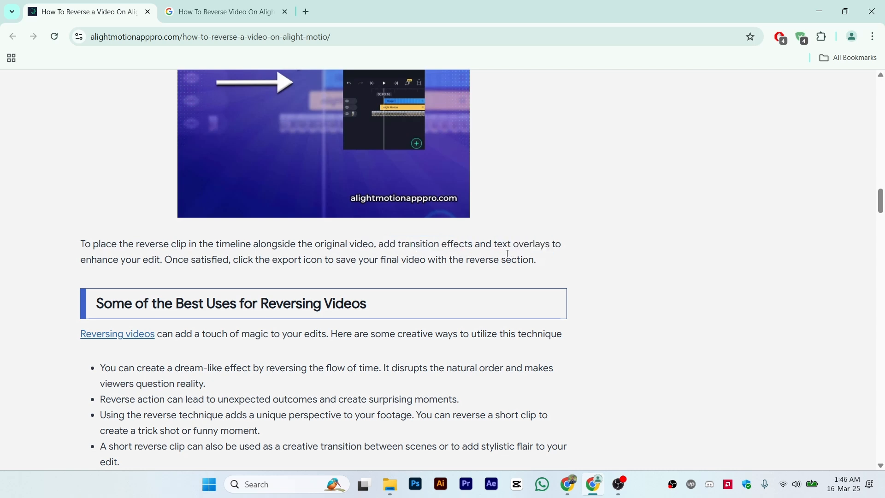
mouse_move(503, 254)
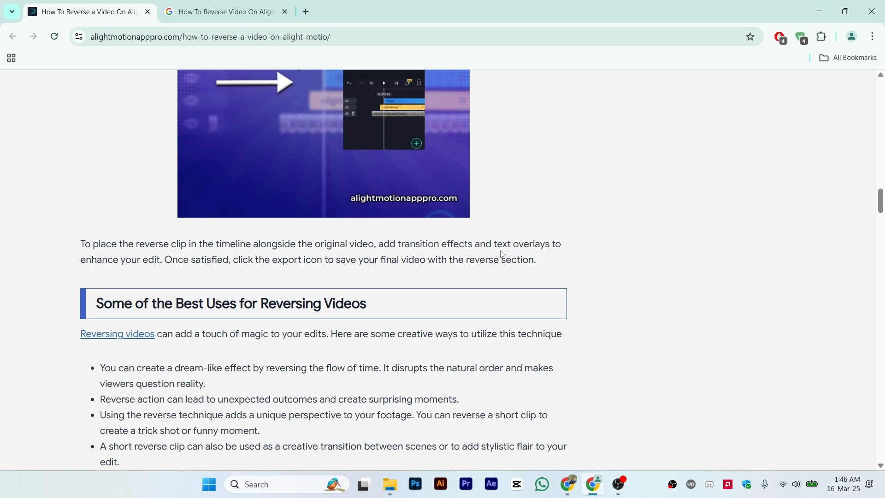
mouse_move(503, 281)
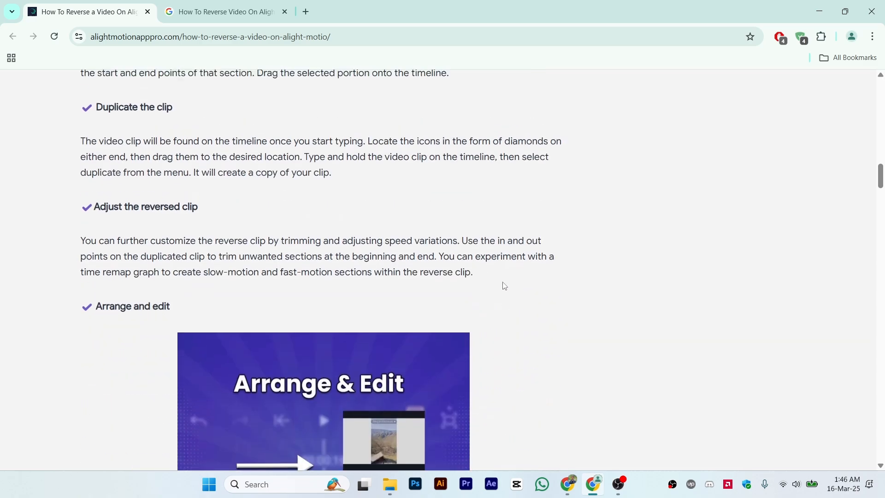
scroll("up", 3)
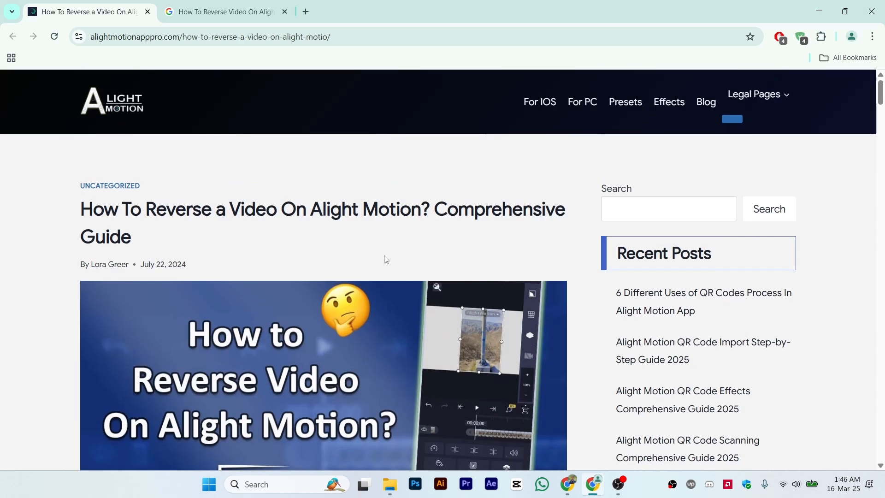
mouse_move(82, 207)
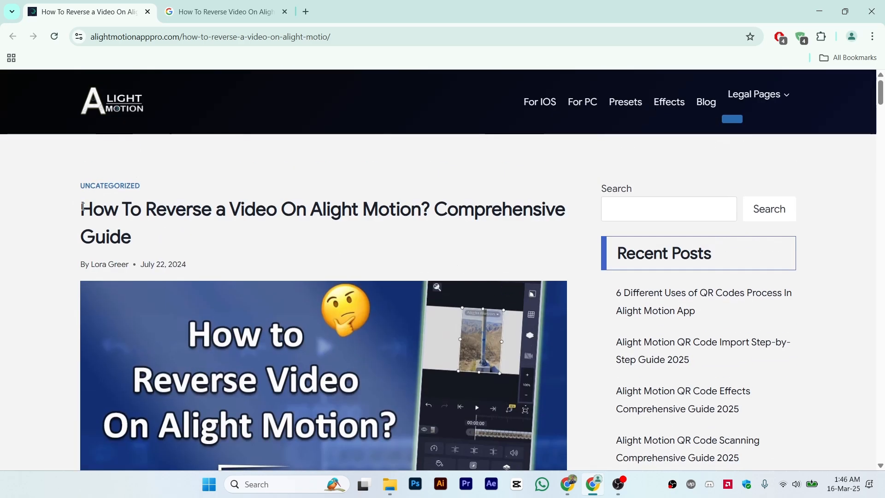